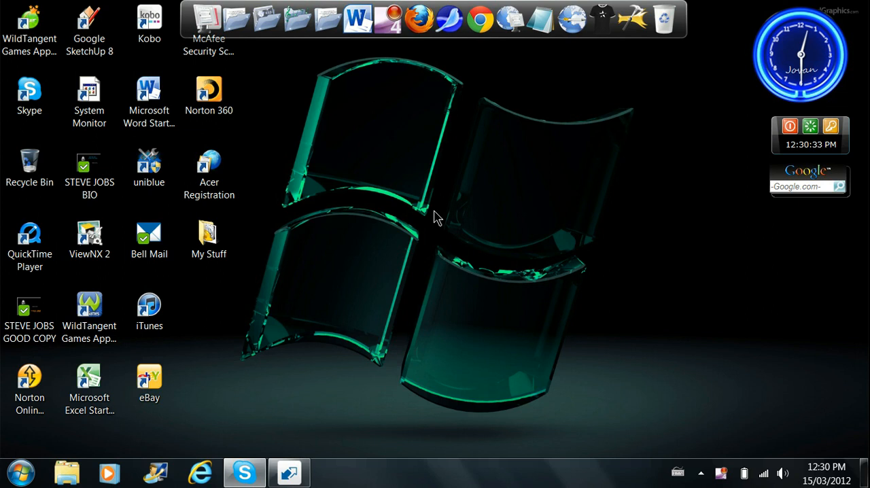
mouse_move(442, 217)
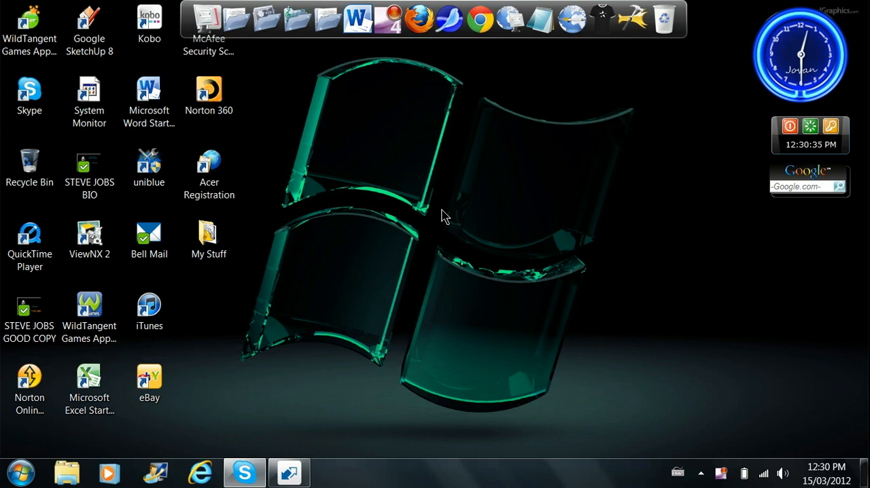
mouse_move(361, 219)
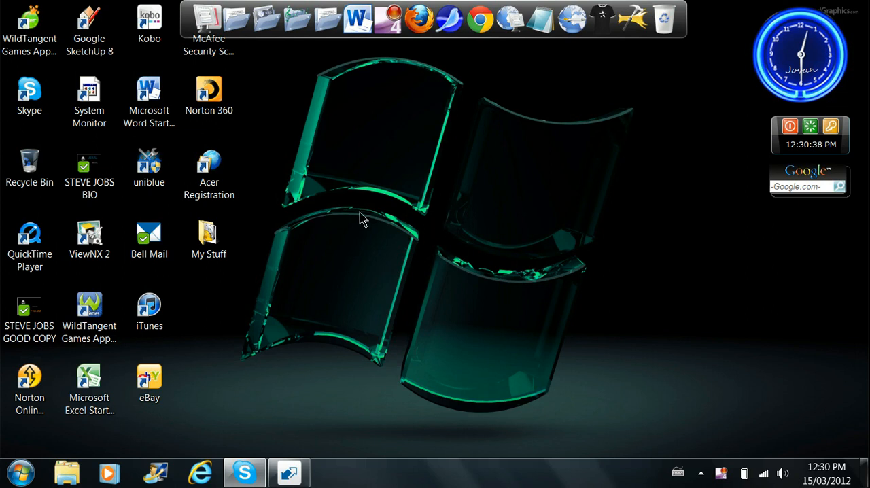
mouse_move(601, 402)
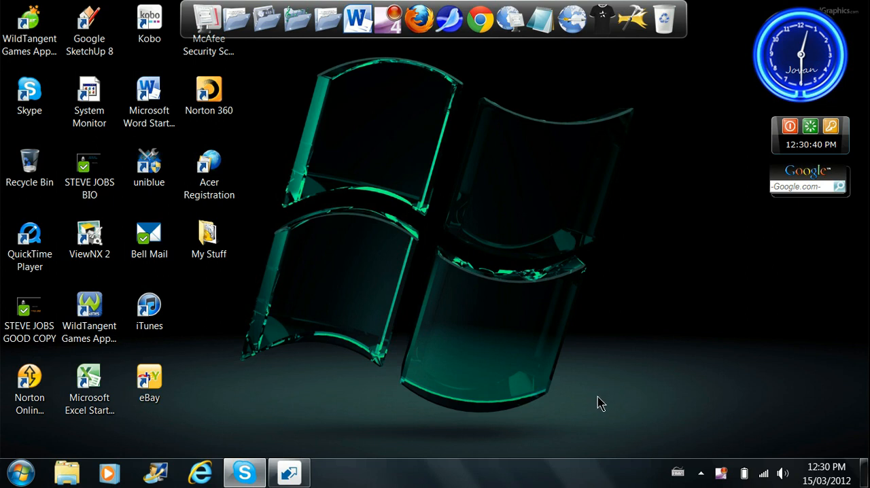
mouse_move(582, 414)
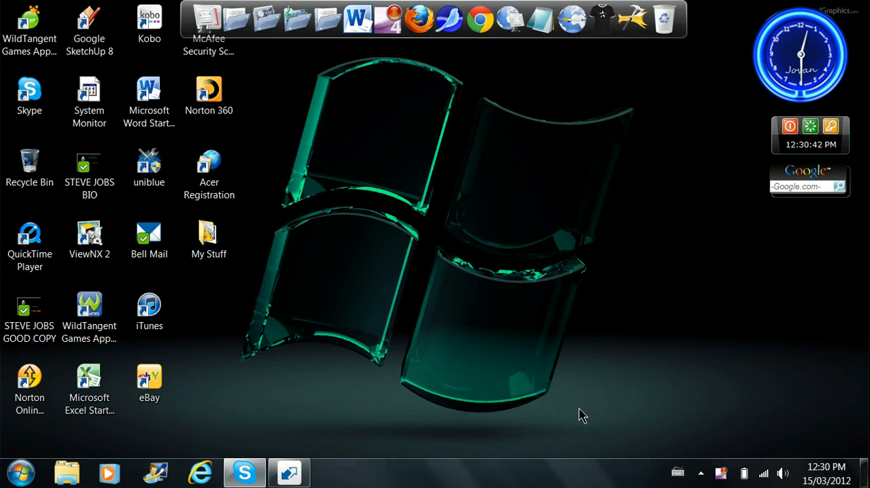
- Create a new folder named HI on the desktop via New > Folder
right_click(394, 230)
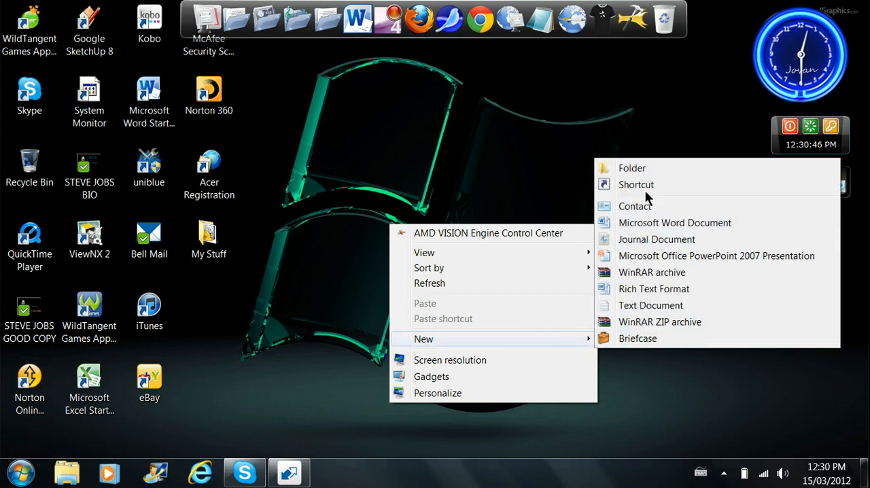
click(630, 169)
text(HI)
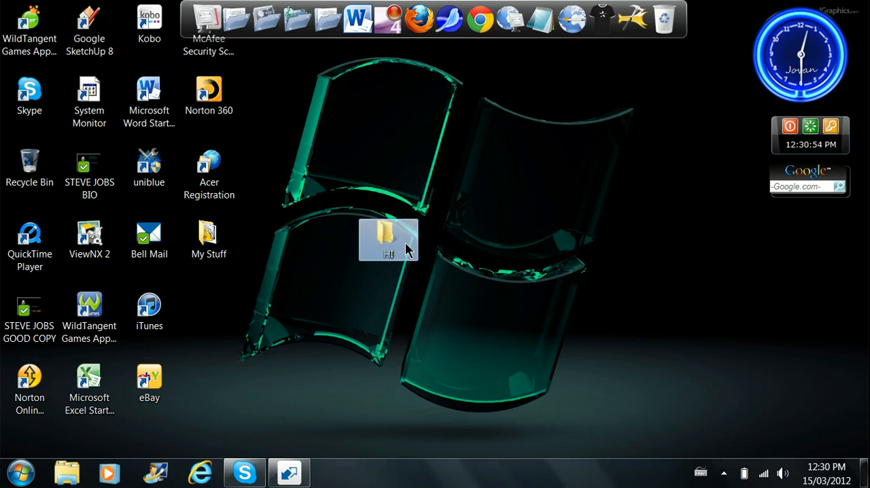
- Inside the HI folder, create a new text document from the File menu
double_click(389, 239)
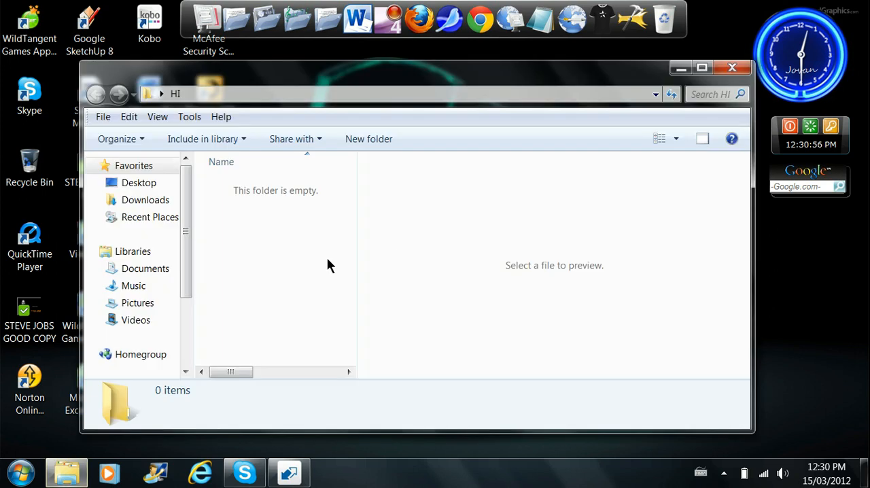
right_click(329, 264)
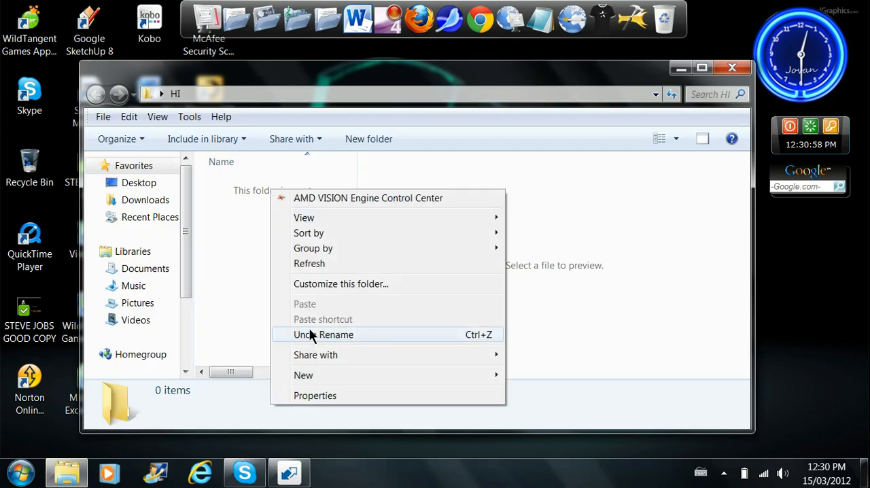
click(127, 117)
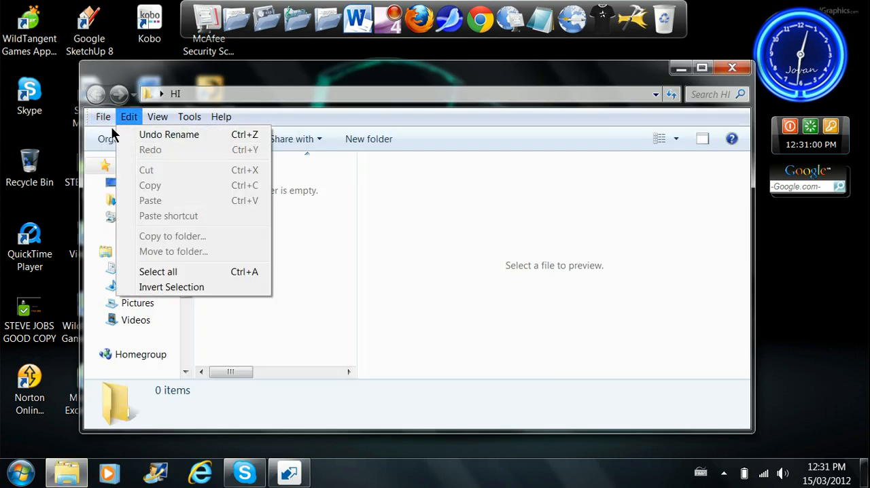
click(103, 117)
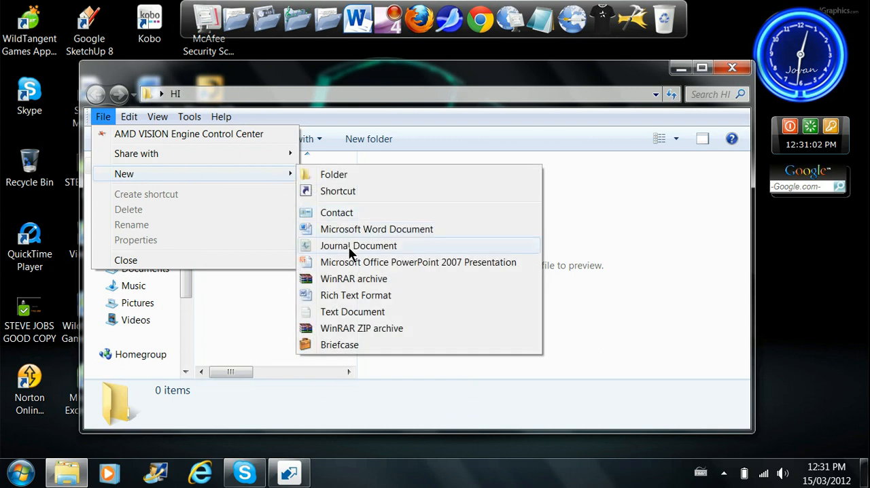
click(352, 312)
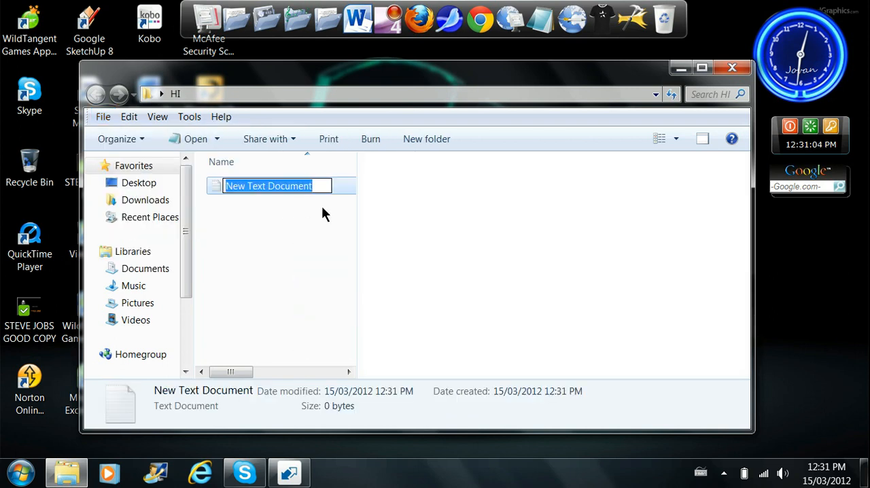
- Name the document STUFF, fixing a mistyped letter, then close the HI folder window
text(S)
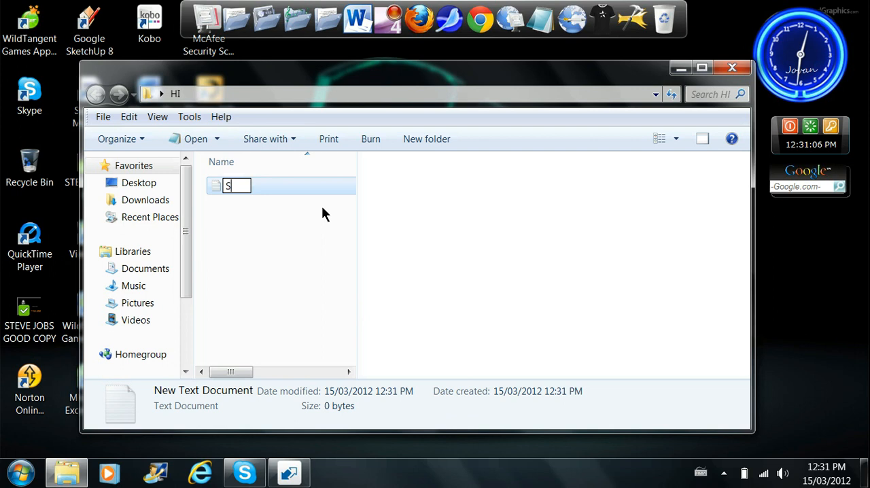
text(tU)
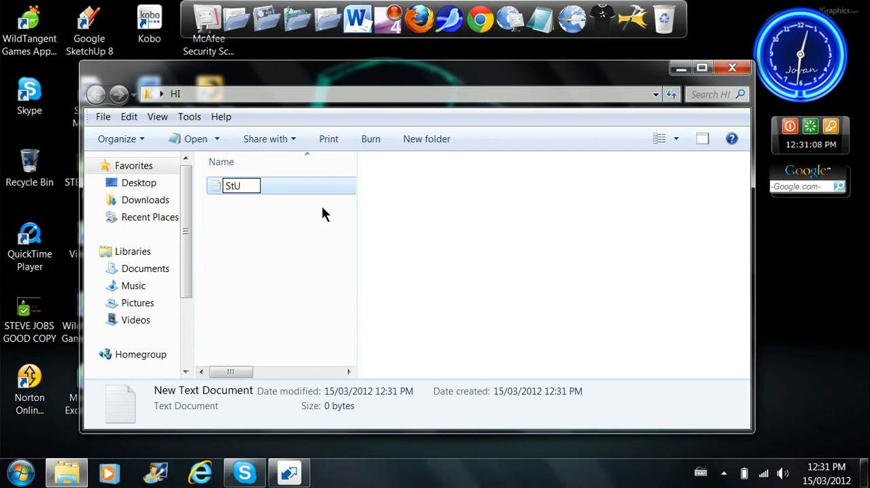
key(backspace)
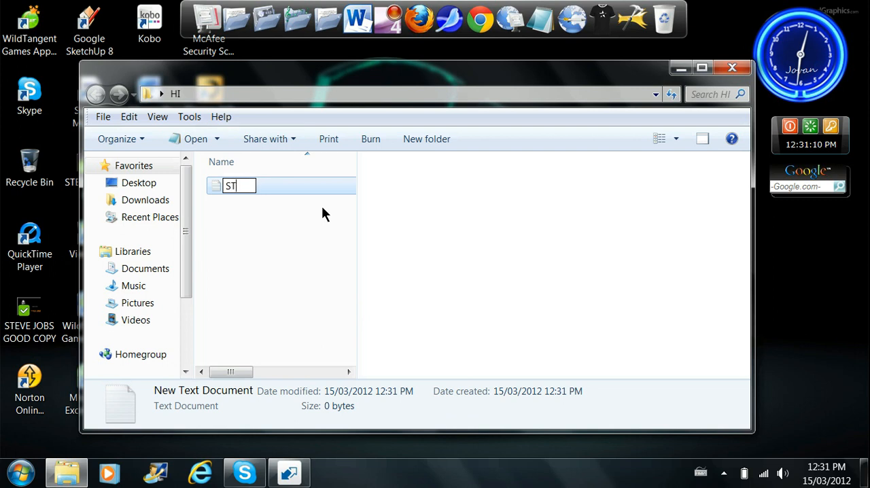
text(UFF)
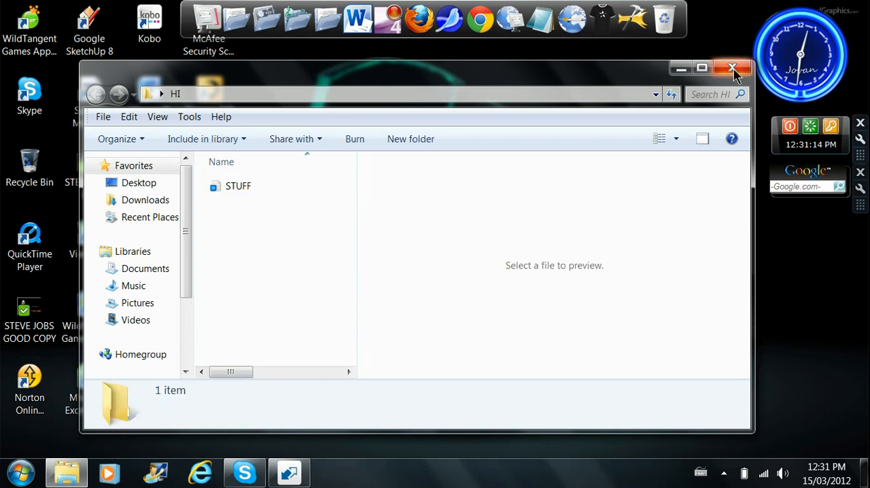
click(731, 68)
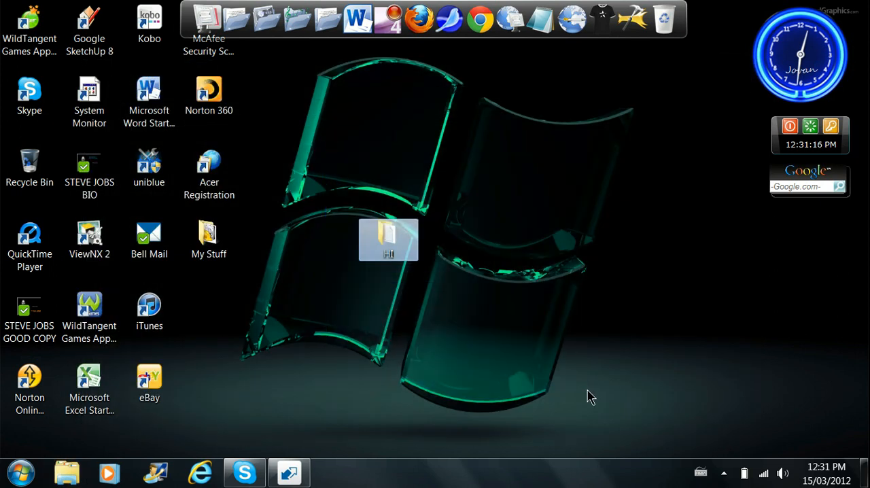
- Bring up the context menu on the HI folder to add it to an archive
right_click(389, 239)
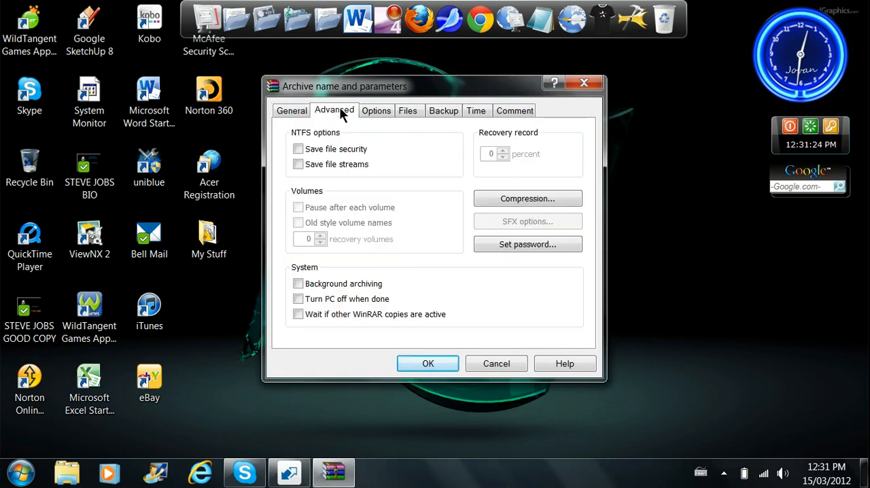
click(528, 245)
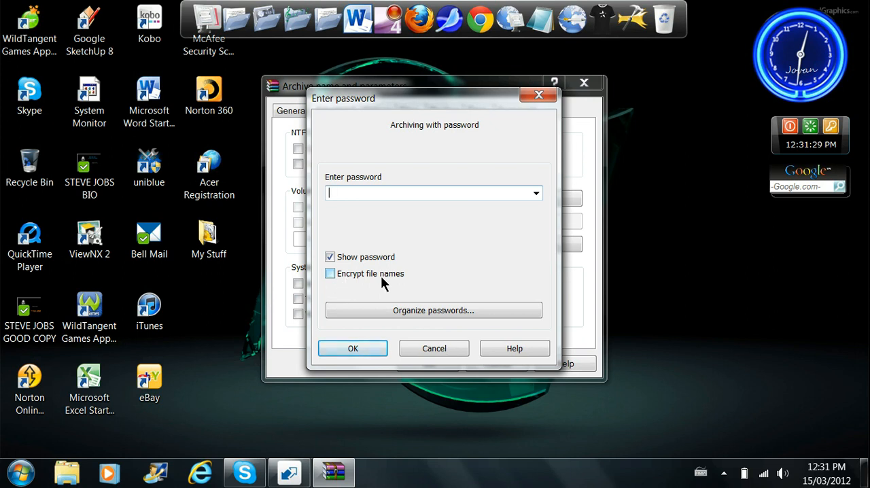
click(329, 273)
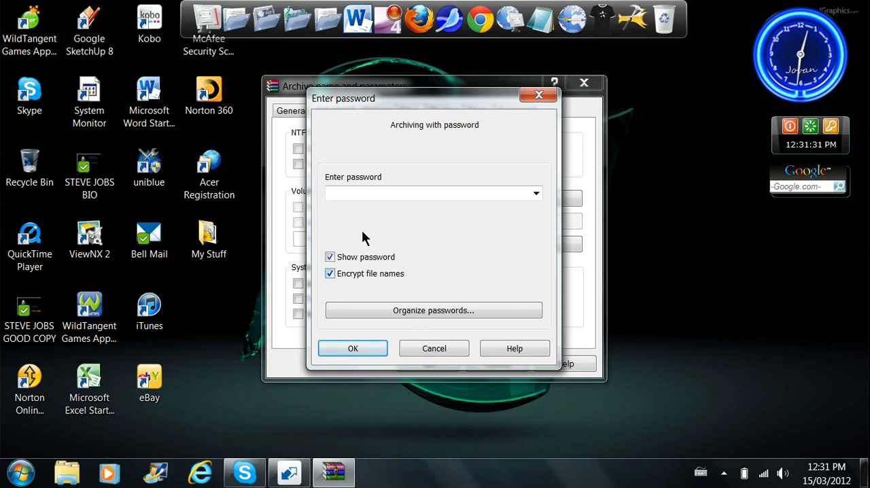
click(434, 193)
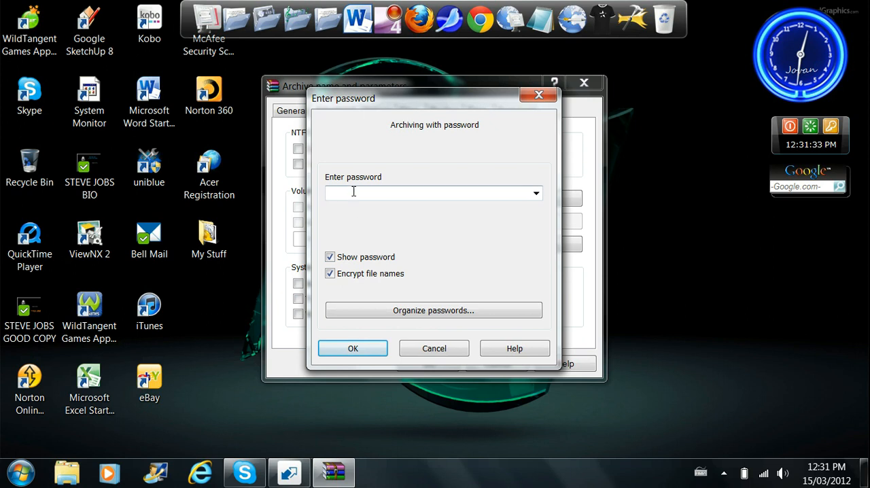
text(HI)
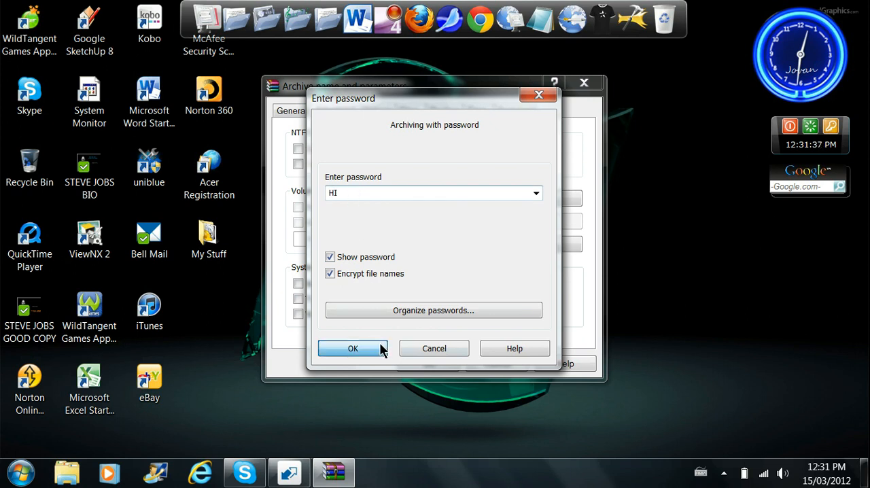
click(353, 348)
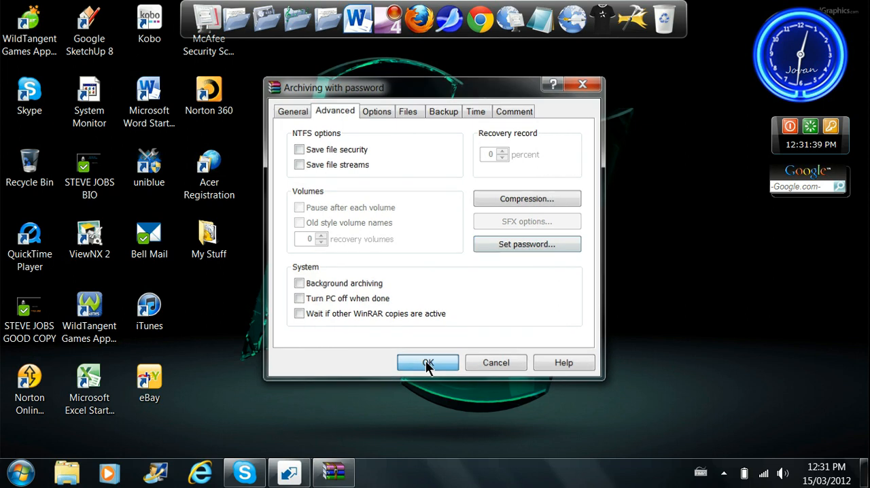
click(426, 362)
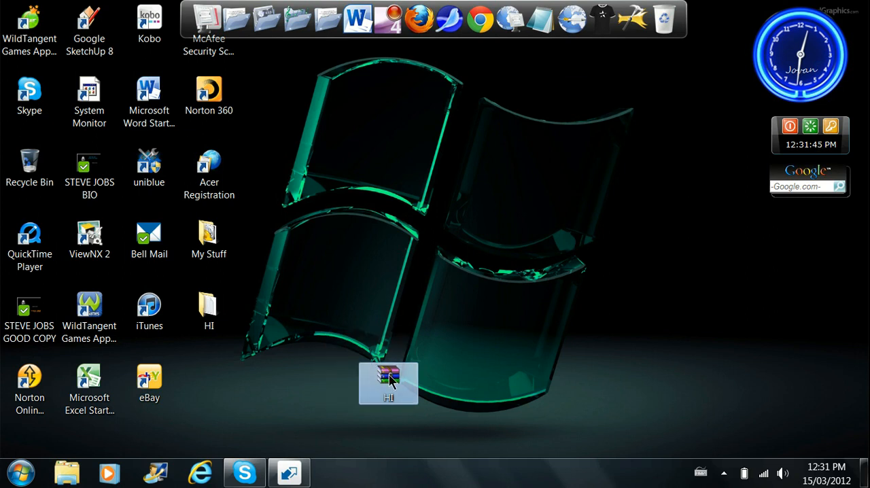
- Unlock HI.rar with password HI to reveal STUFF.txt, then close the archive
double_click(388, 383)
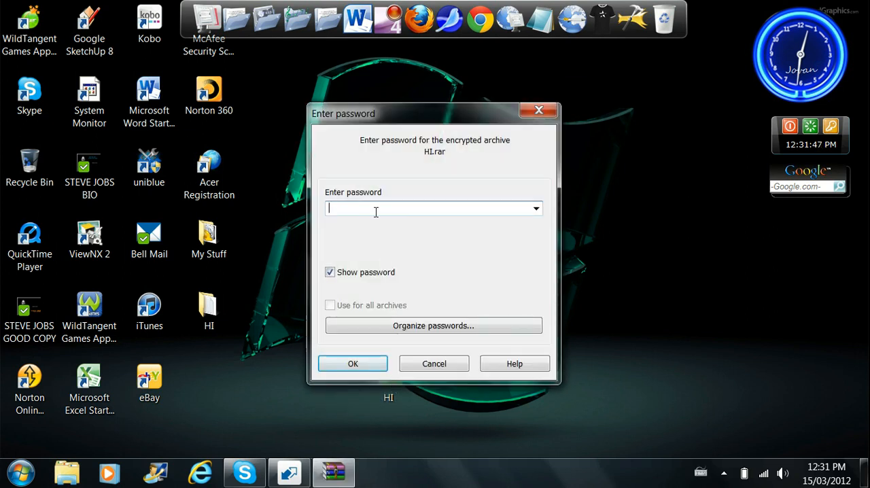
mouse_move(476, 149)
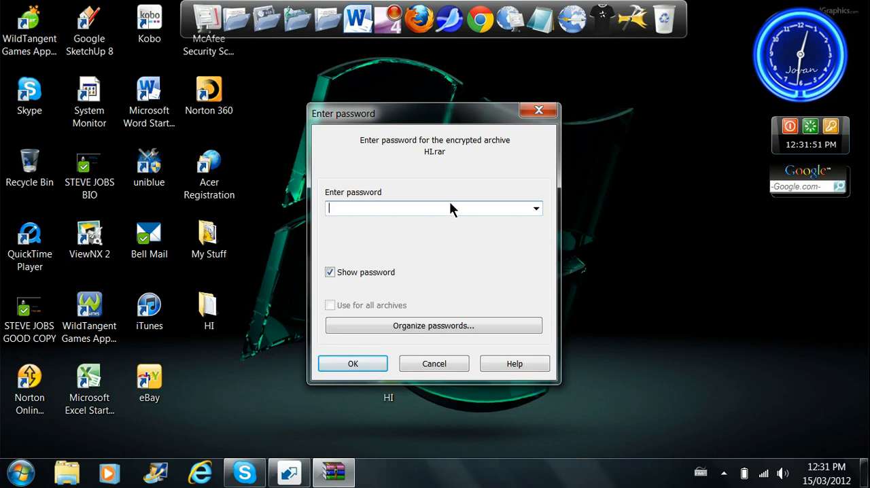
text(HI)
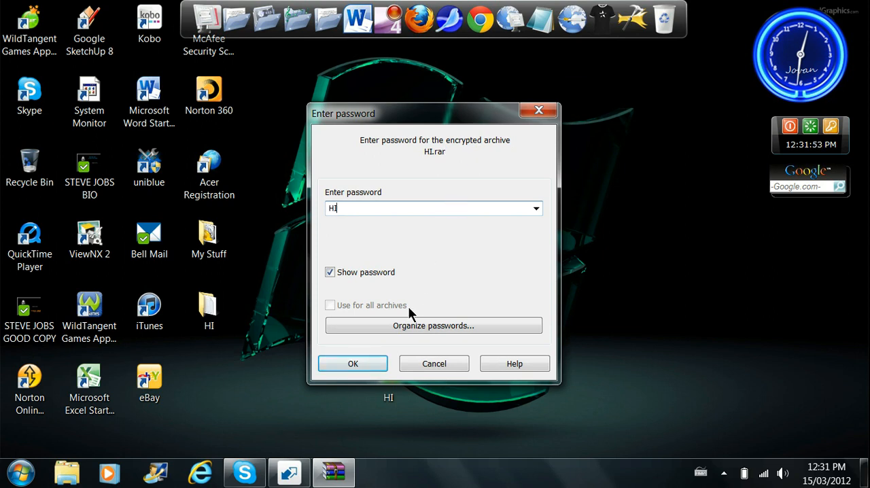
click(353, 364)
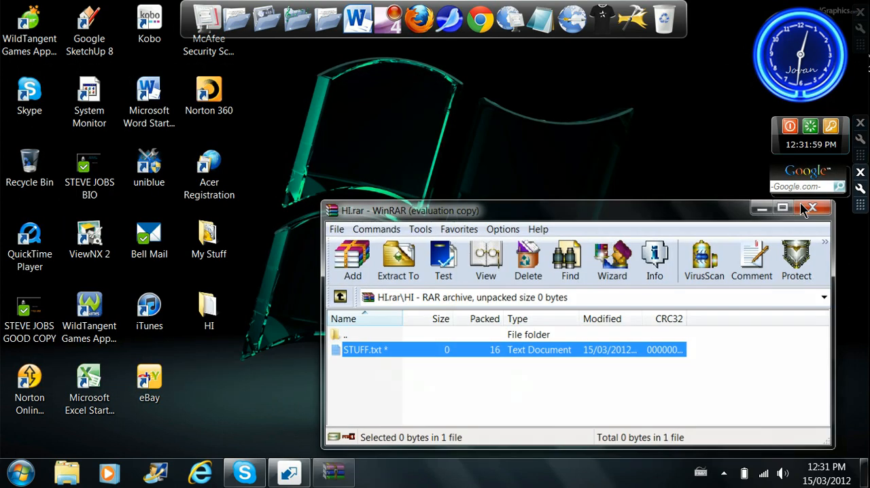
click(814, 208)
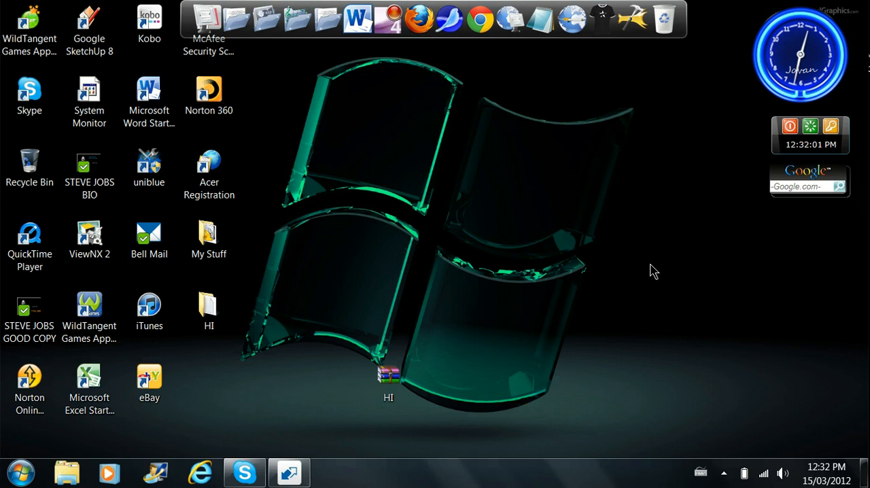